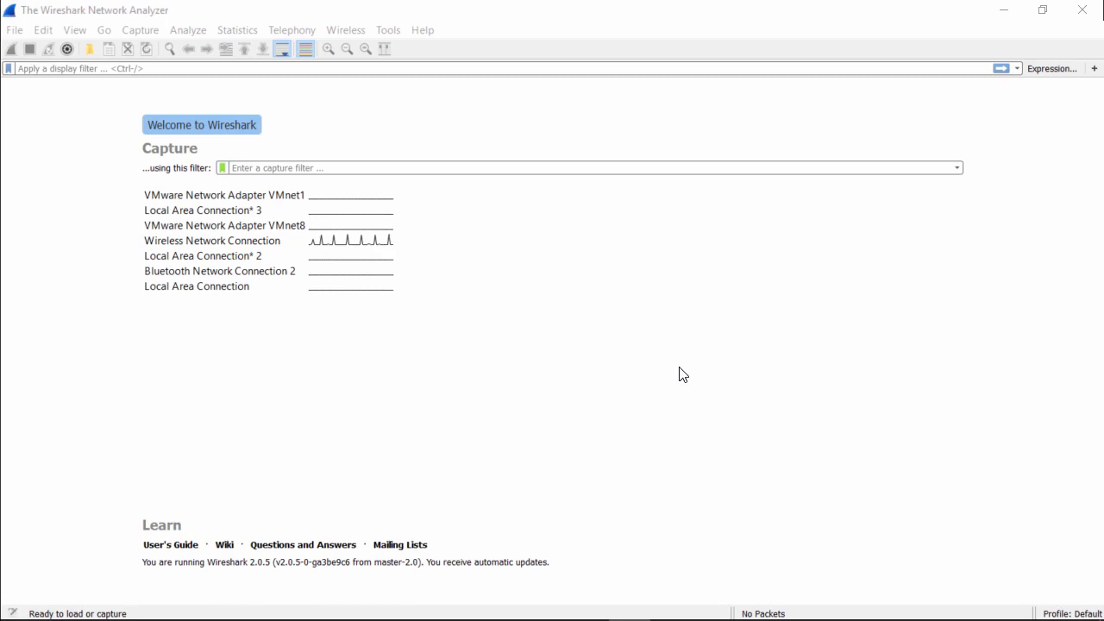
# Bring up the File > Open capture browser with File1 selected in the Udemy folder
pyautogui.click(13, 29)
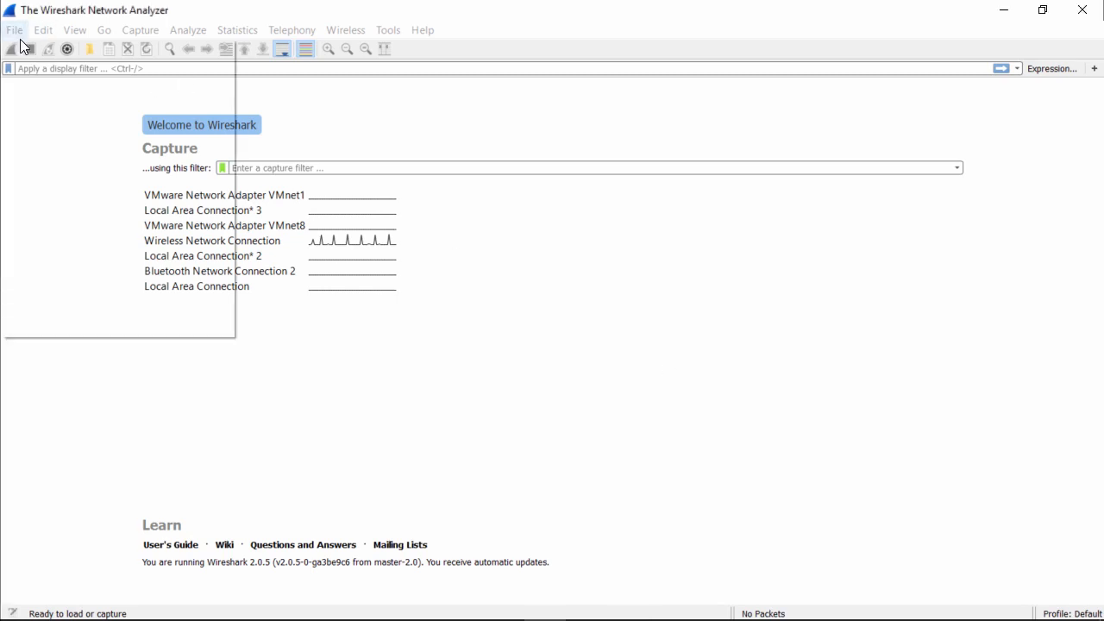
pyautogui.click(14, 29)
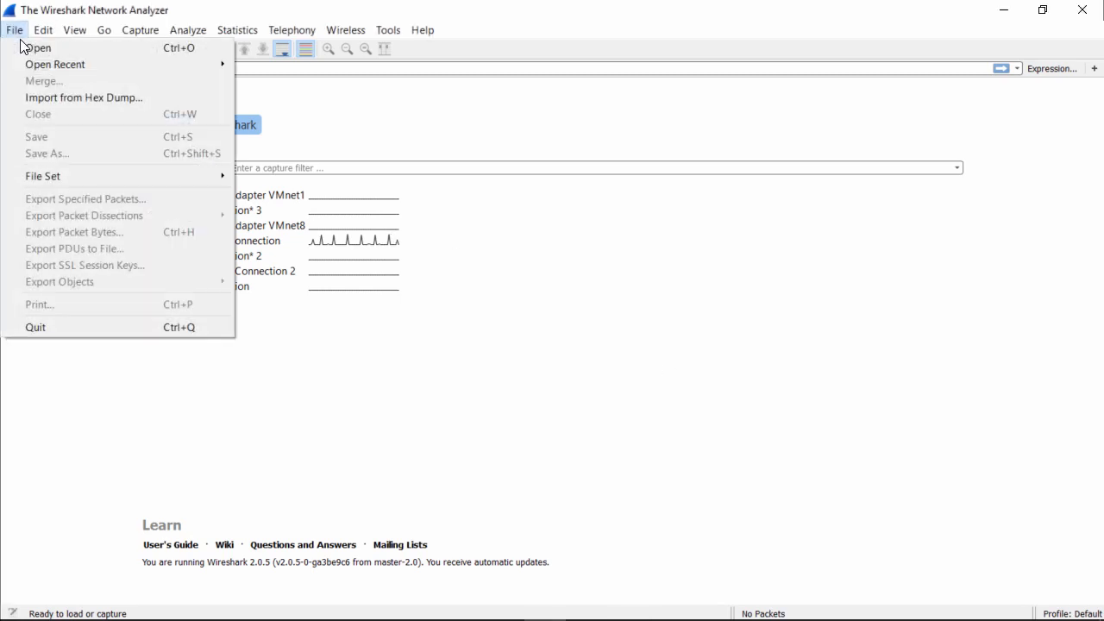
pyautogui.click(36, 48)
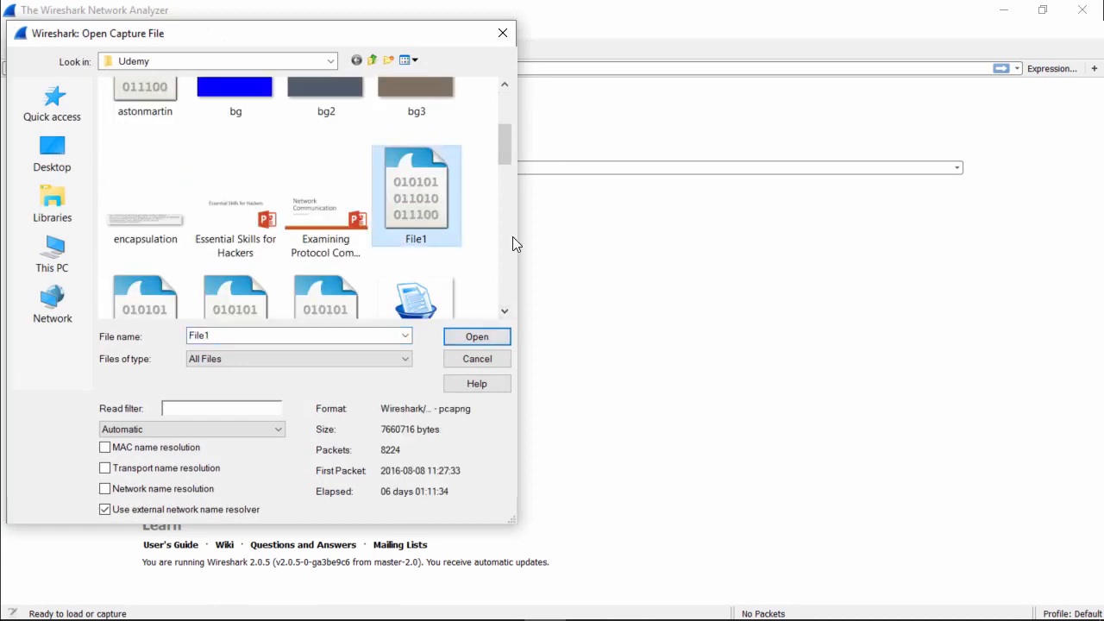
pyautogui.click(476, 337)
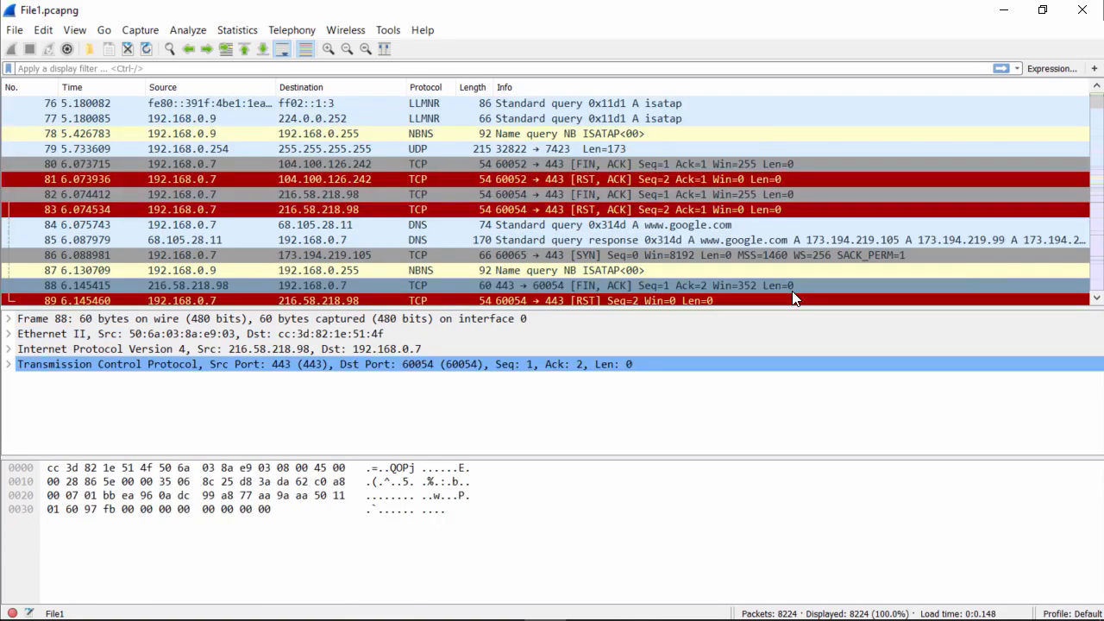
pyautogui.scroll(-3)
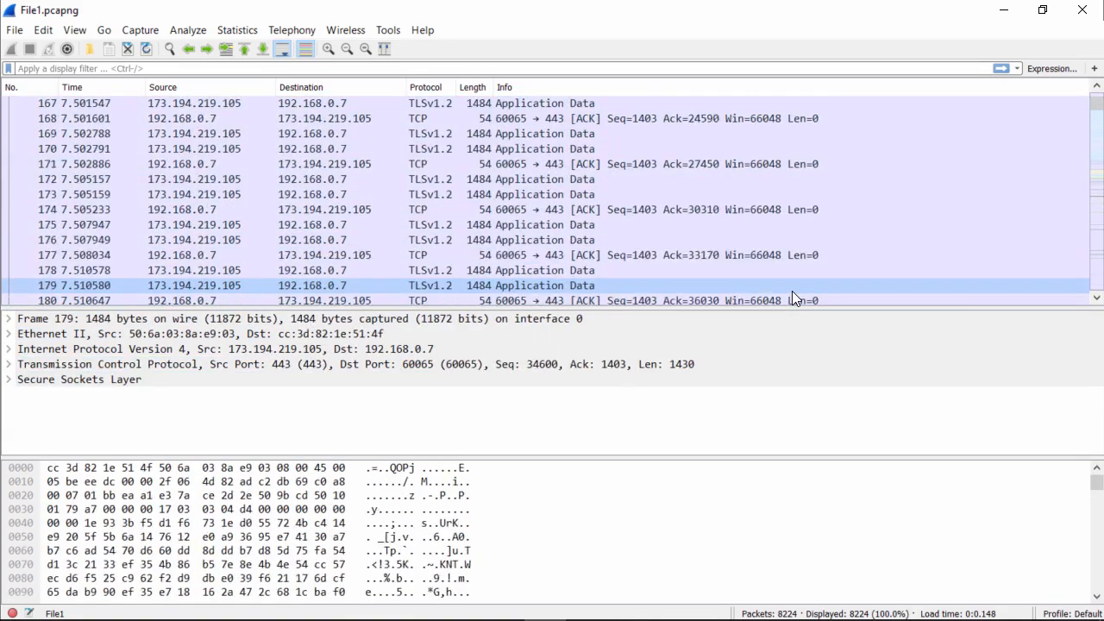
pyautogui.scroll(-3)
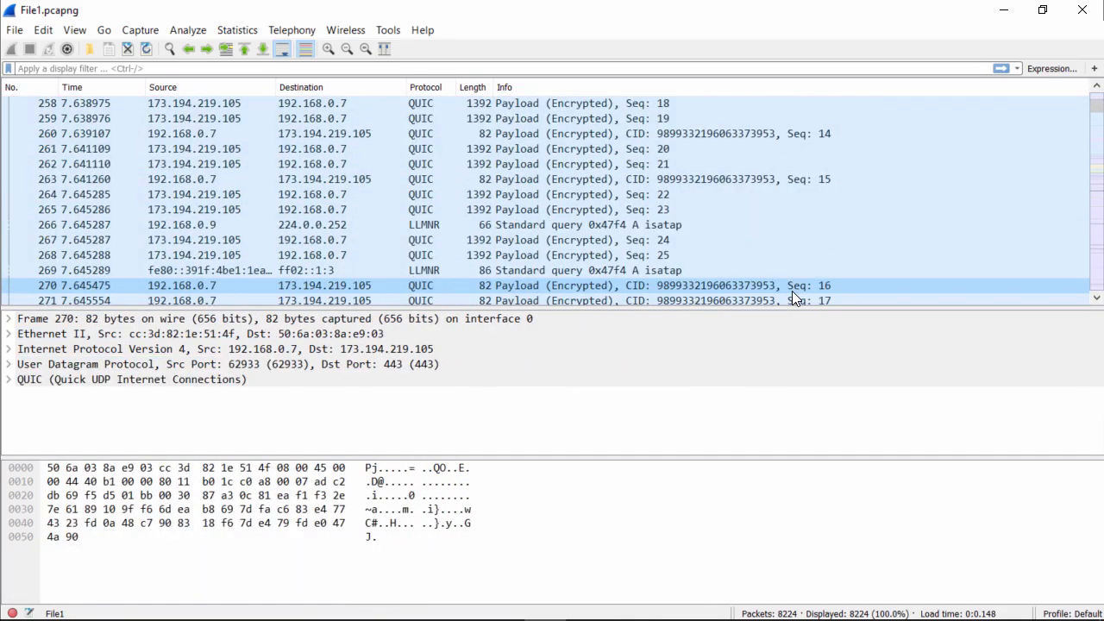
pyautogui.scroll(-3)
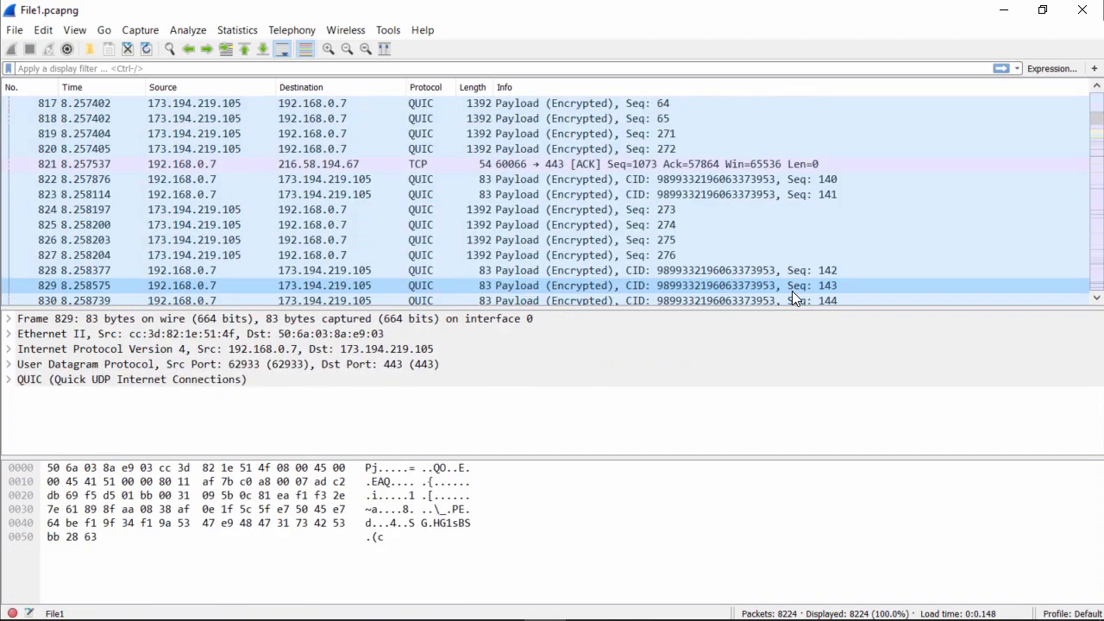
pyautogui.scroll(-3)
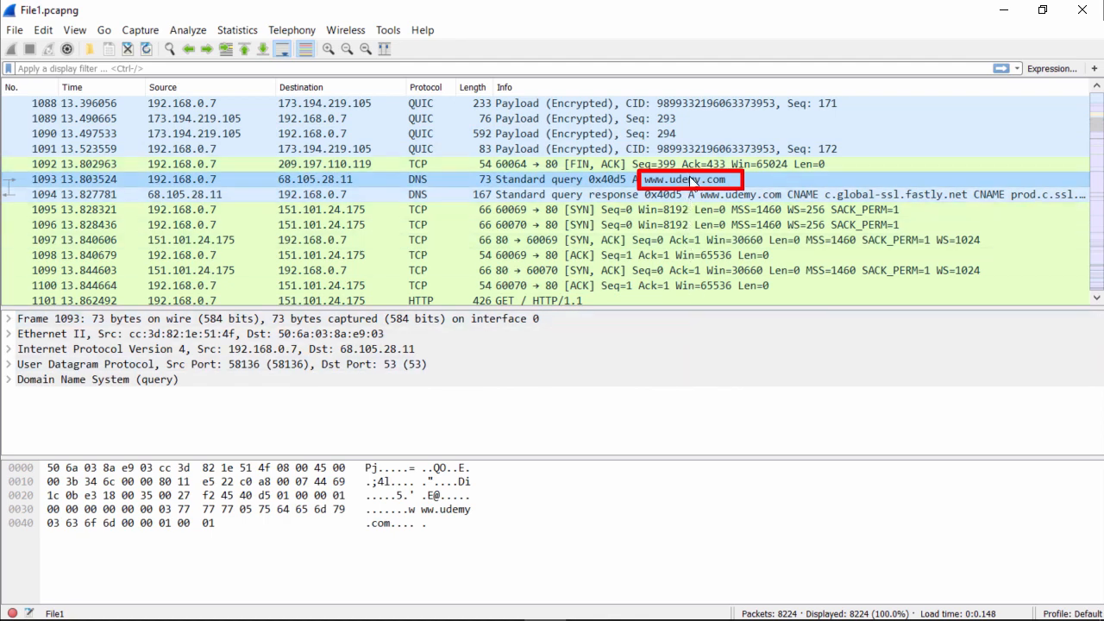
pyautogui.moveTo(690, 188)
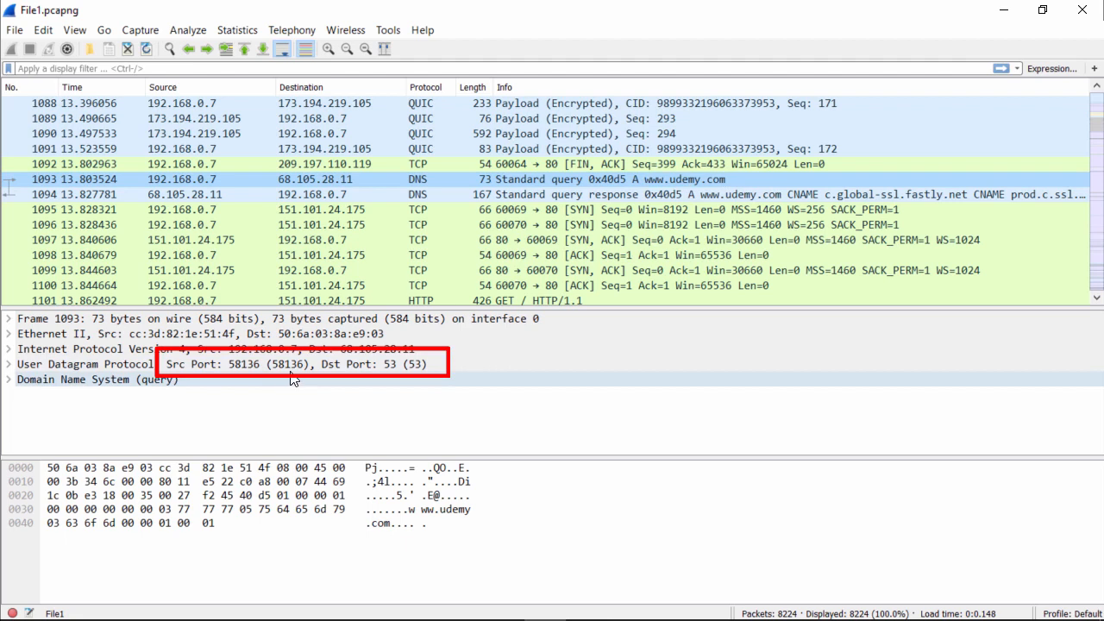
pyautogui.moveTo(393, 378)
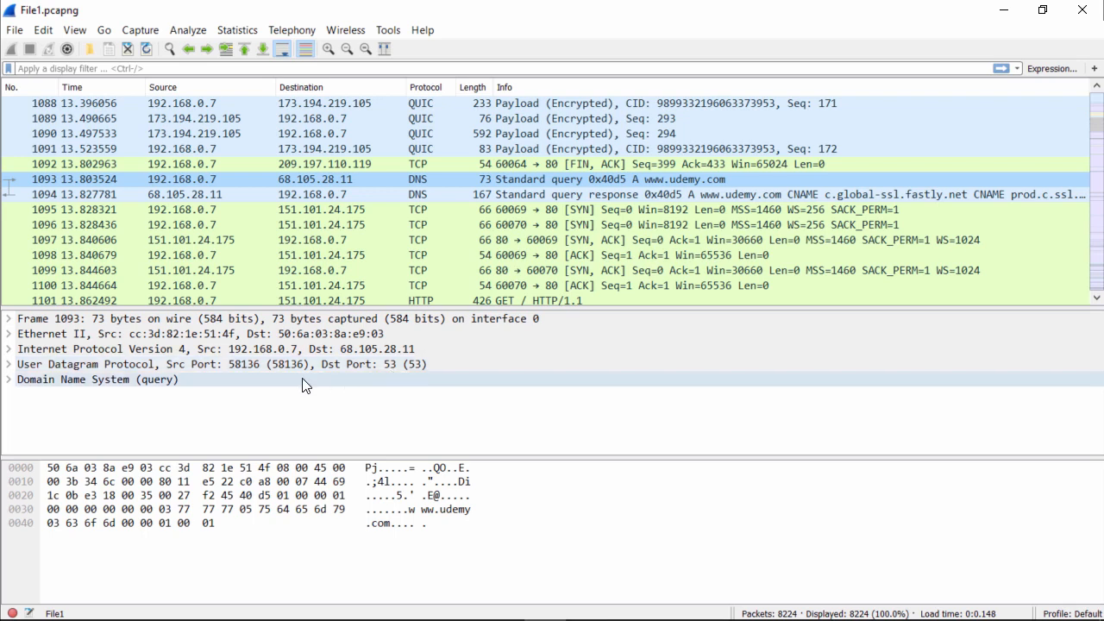
pyautogui.click(7, 379)
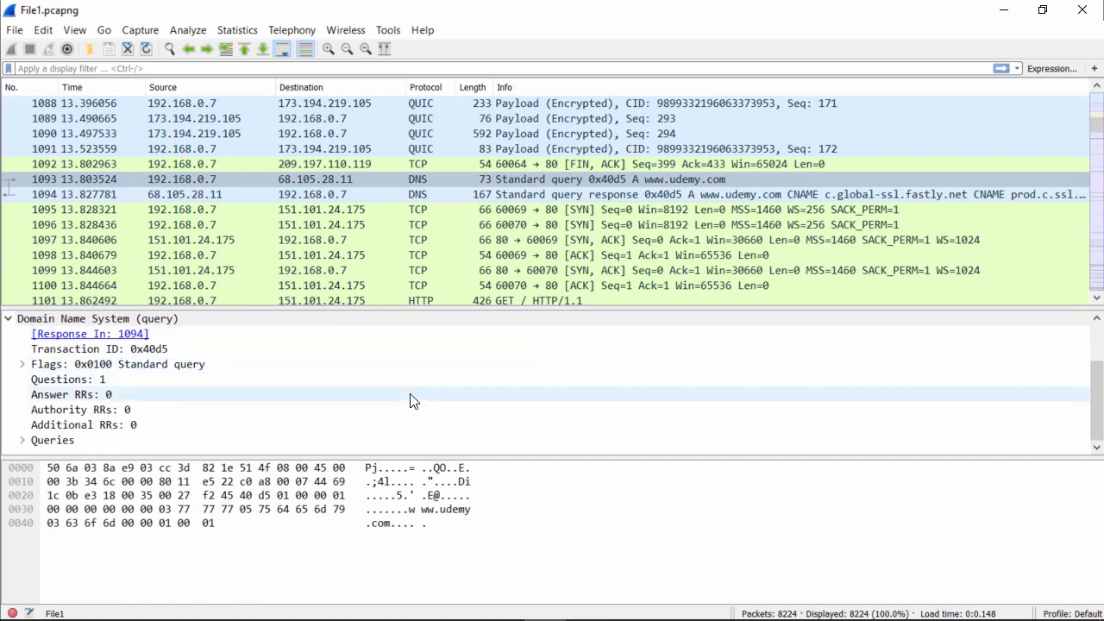
pyautogui.click(21, 440)
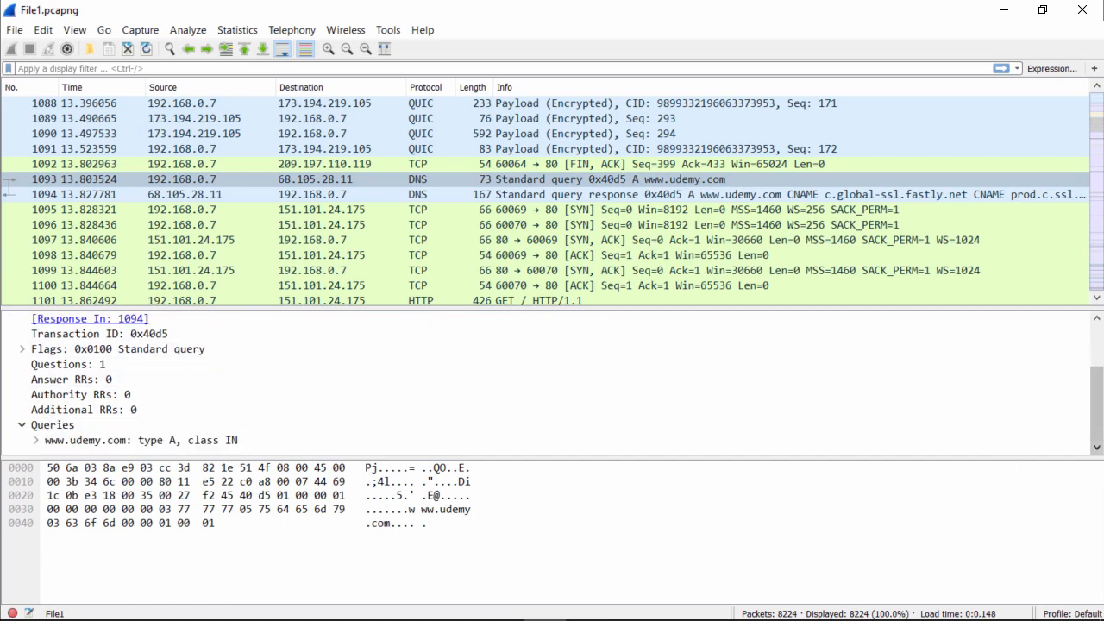
pyautogui.click(140, 440)
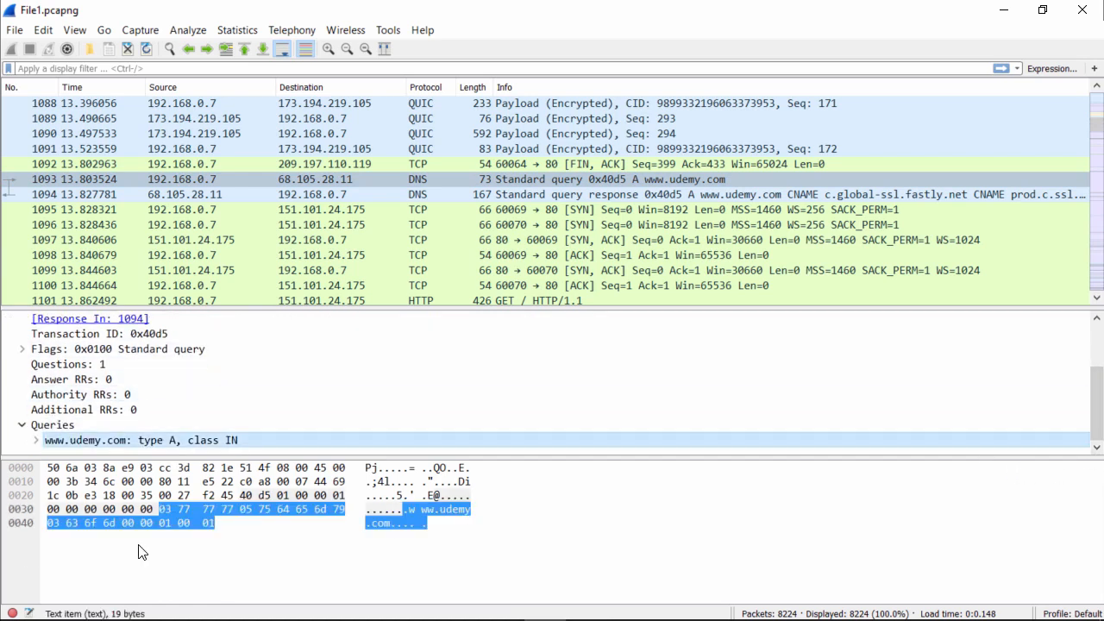
pyautogui.moveTo(543, 483)
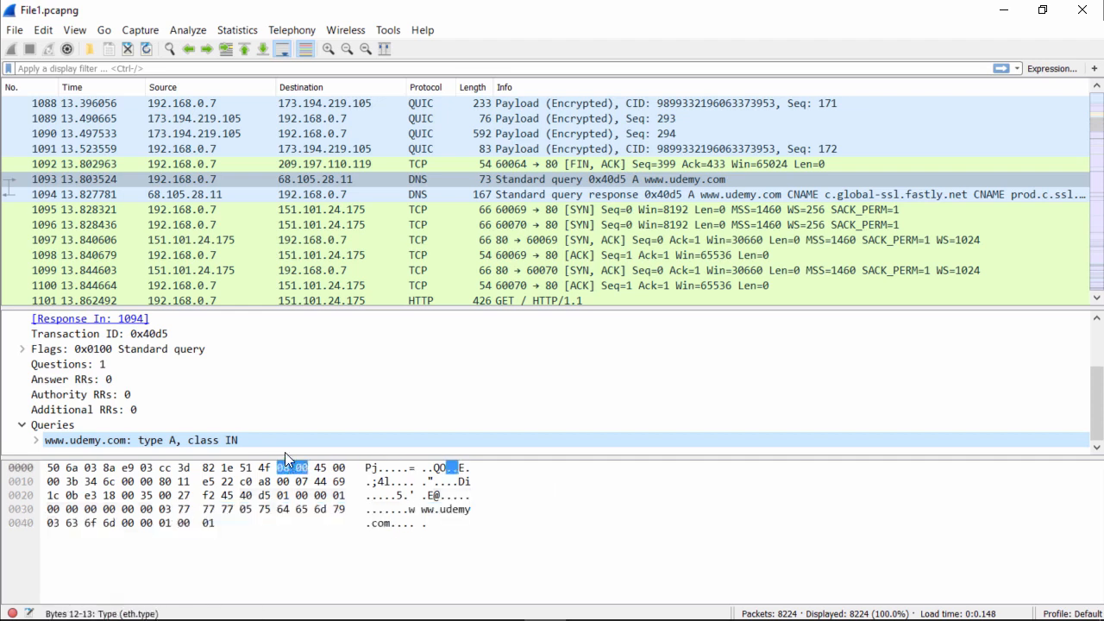
pyautogui.click(138, 440)
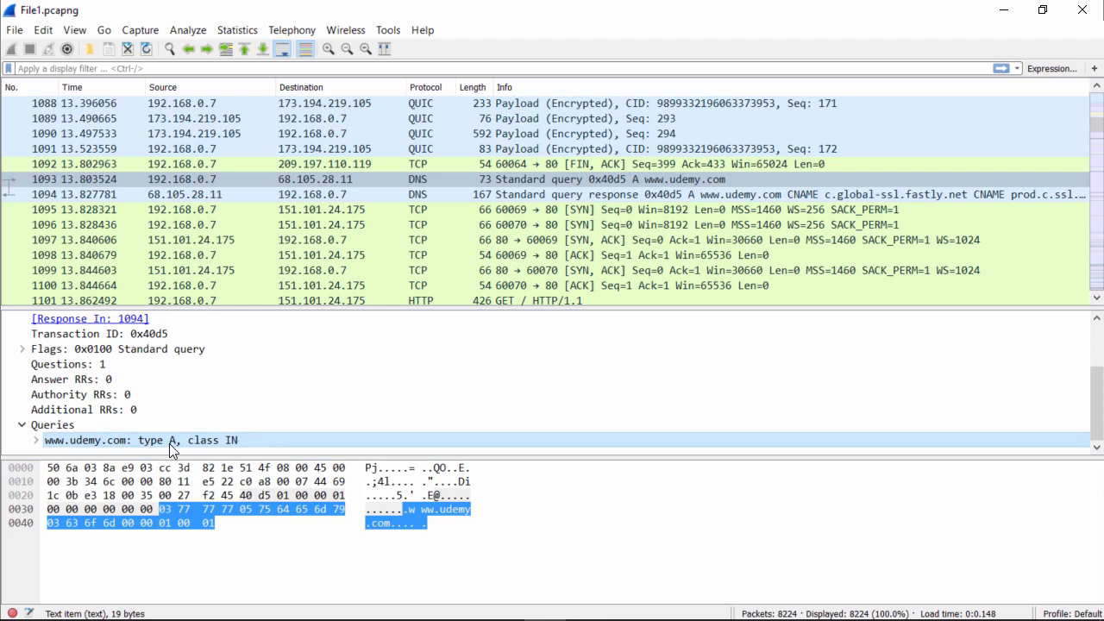
pyautogui.moveTo(701, 447)
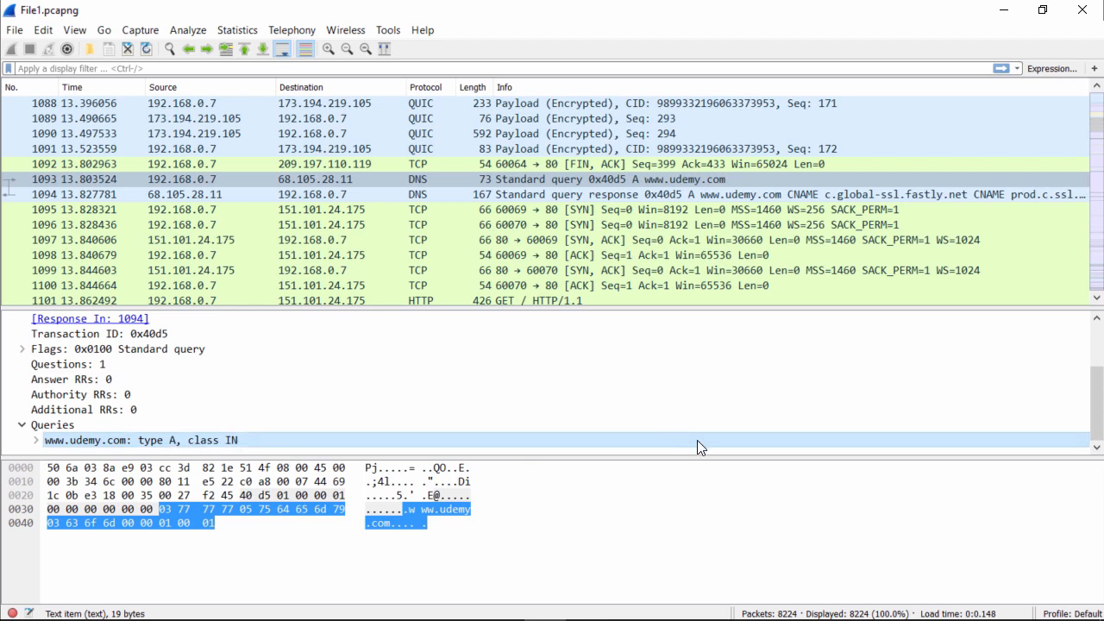
pyautogui.moveTo(715, 447)
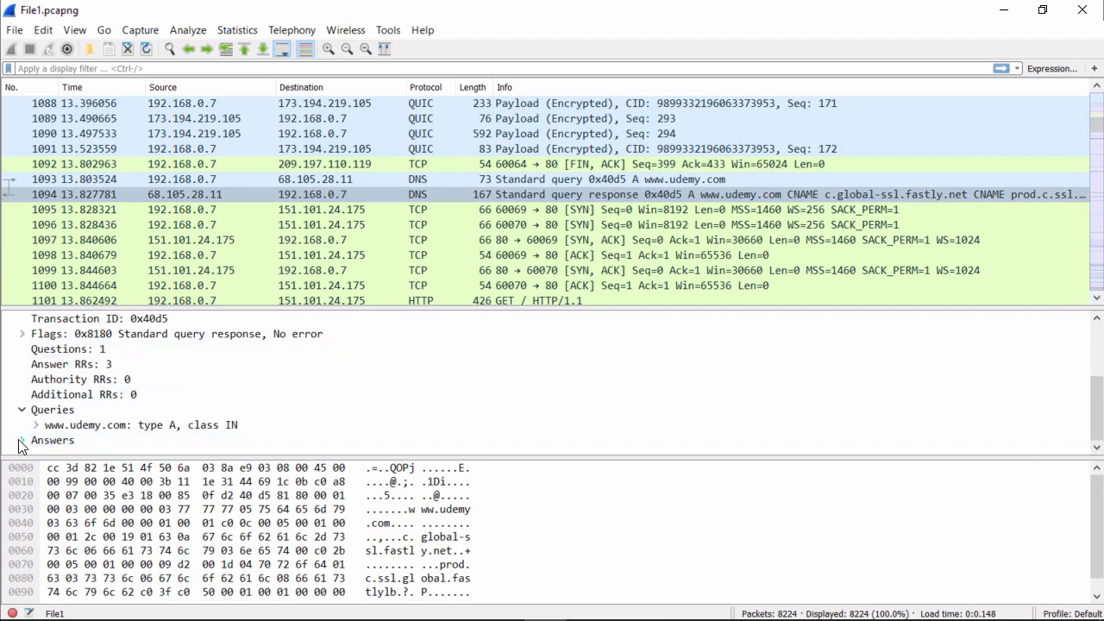
# Expand Answers to show the two CNAME records to fastly.net and A record 151.101.24.175
pyautogui.click(23, 440)
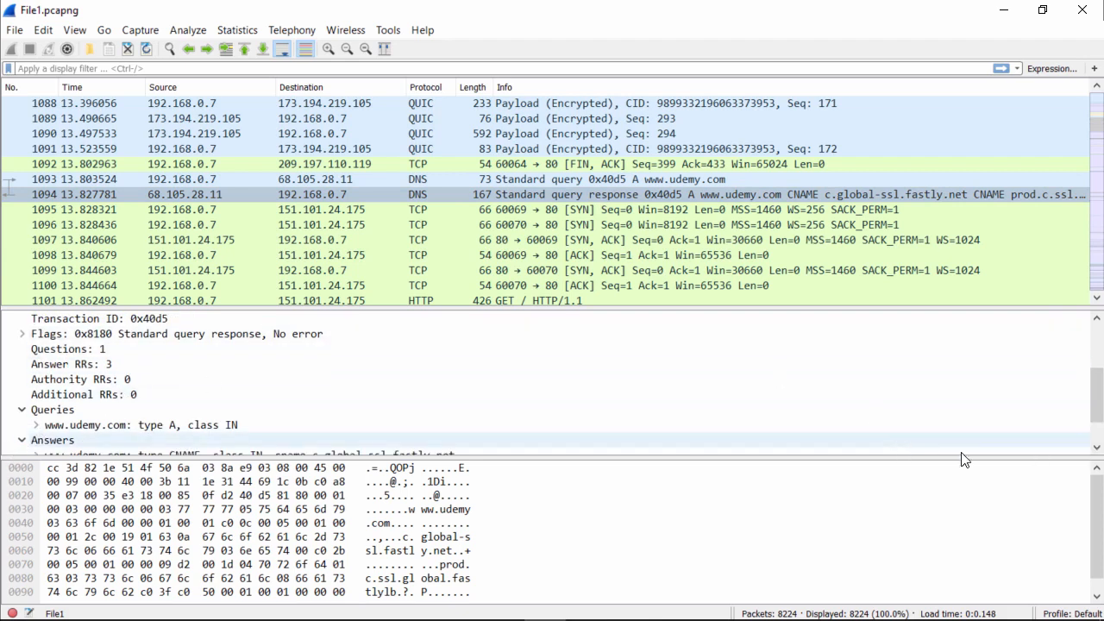
pyautogui.scroll(-3)
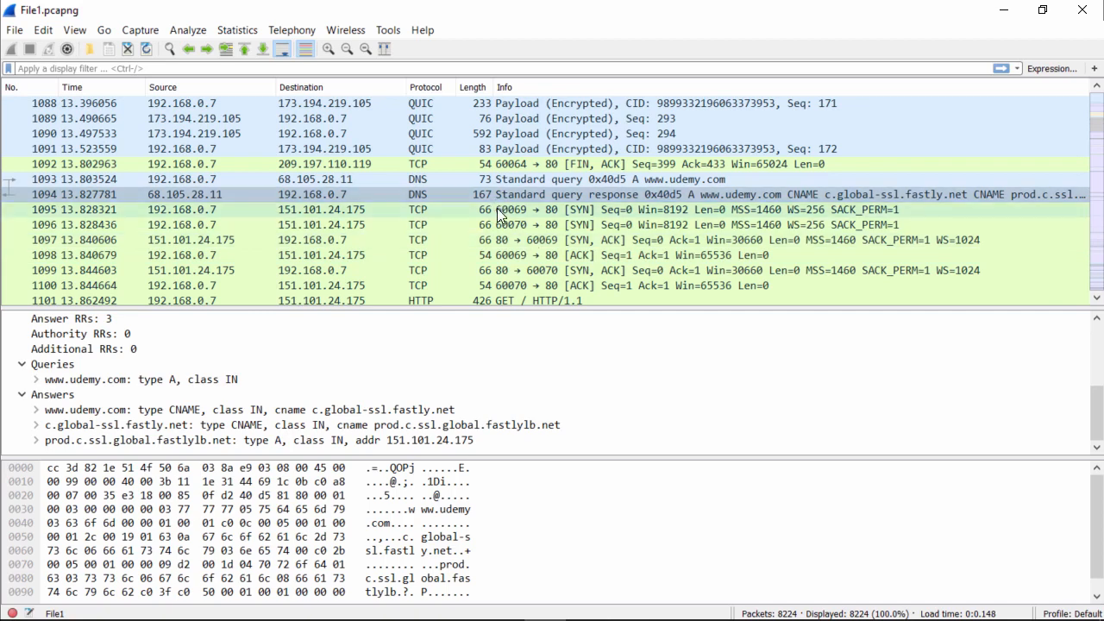
# Show TCP packet 1095, a SYN from port 60069 to port 80 at 151.101.24.175
pyautogui.click(500, 211)
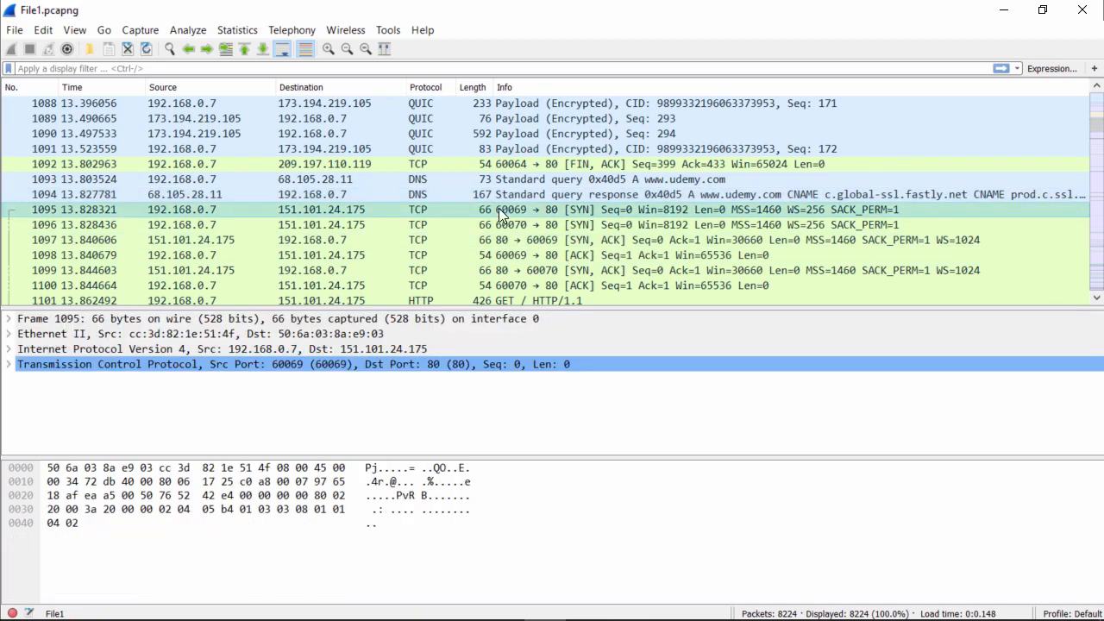
pyautogui.moveTo(749, 587)
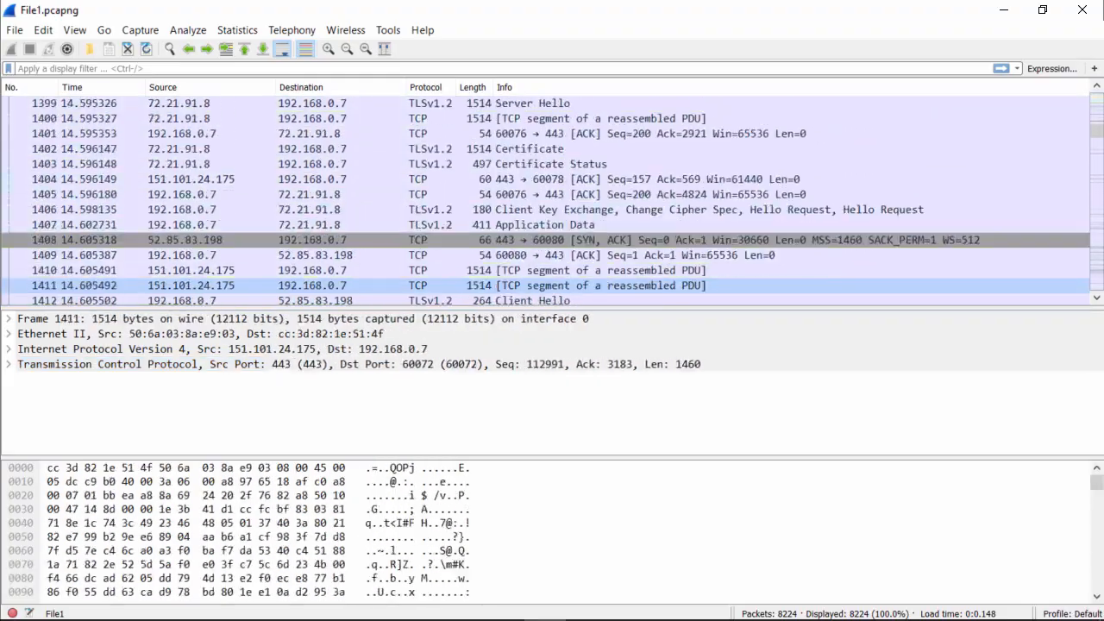
# Scroll down to ARP reply 3714 announcing 192.168.0.7 is at cc:3d:82:1e:51:4f
pyautogui.scroll(-3)
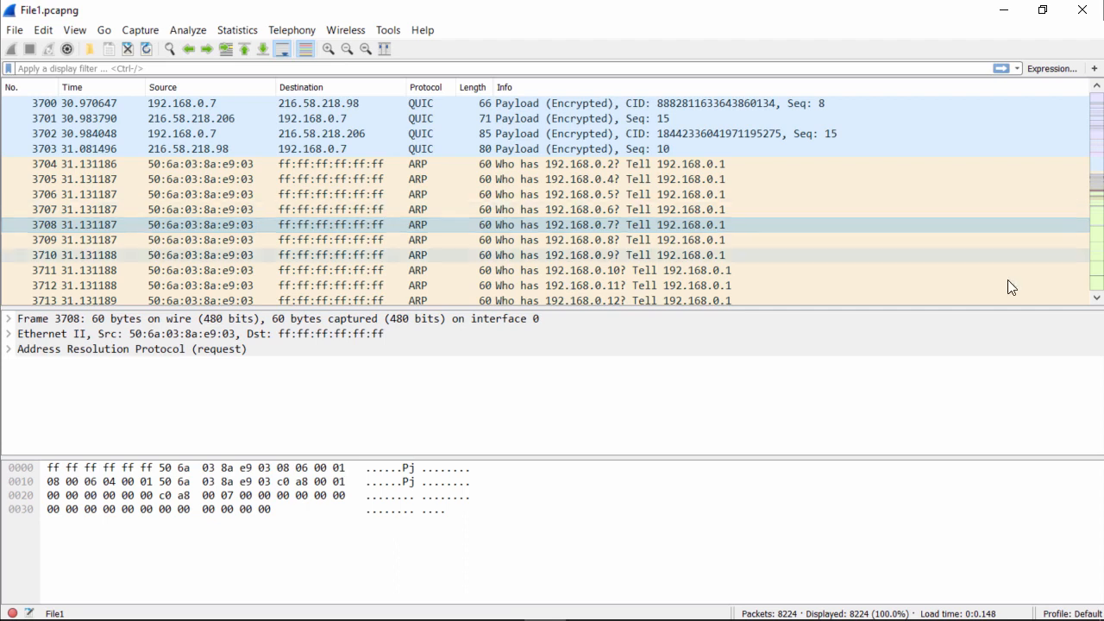
pyautogui.scroll(-3)
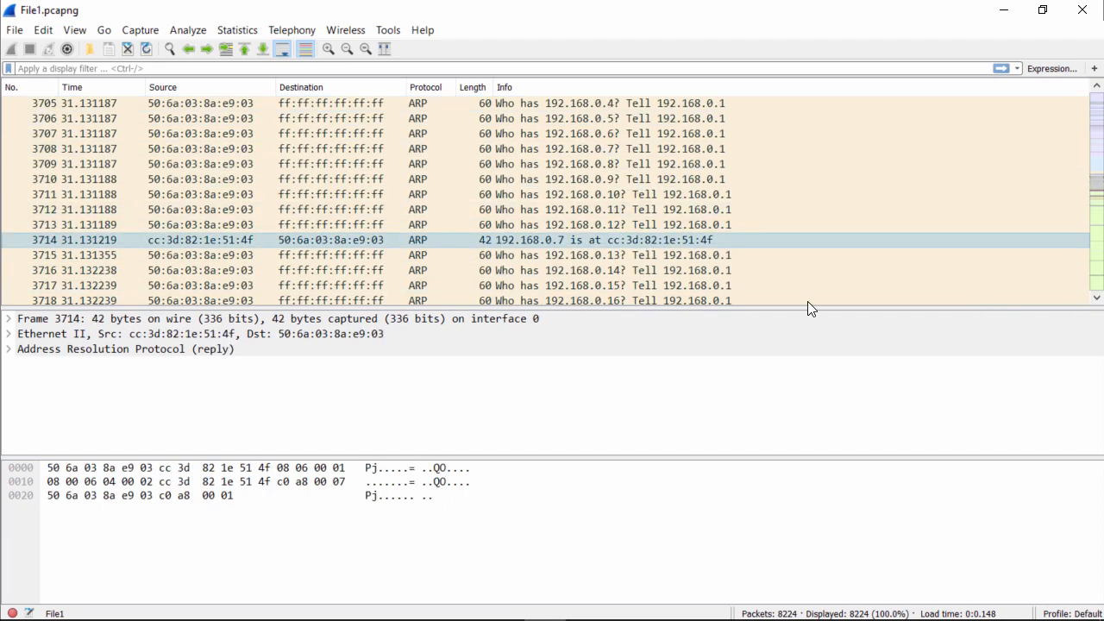
pyautogui.moveTo(811, 429)
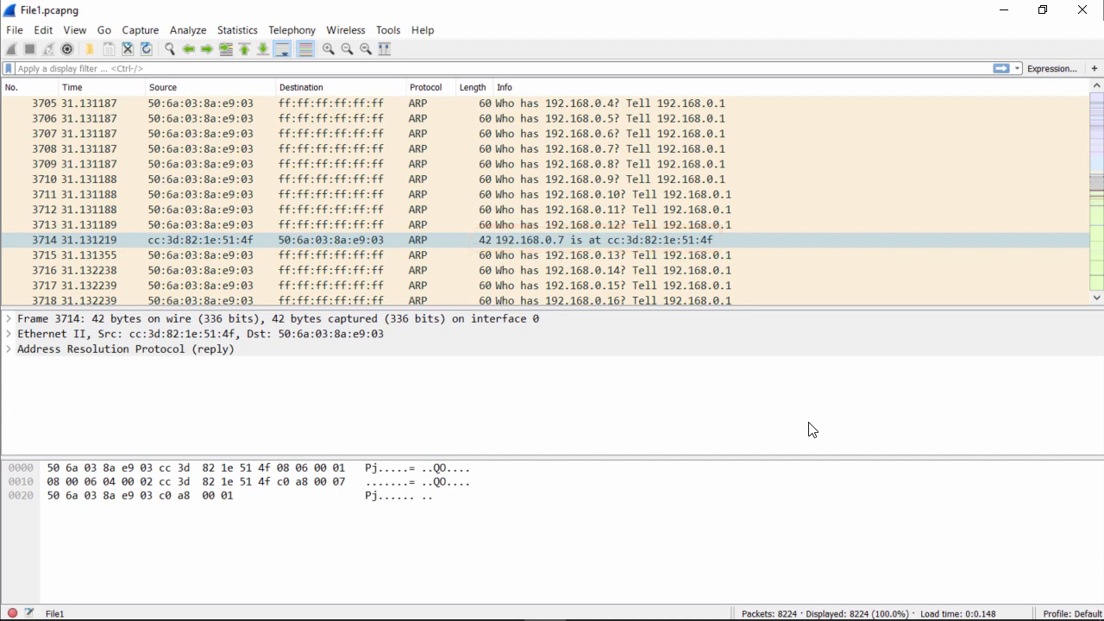
# Expand the ARP reply fields and highlight the target MAC 50:6a:03:8a:e9:03 and target IP 192.168.0.1 bytes
pyautogui.click(8, 349)
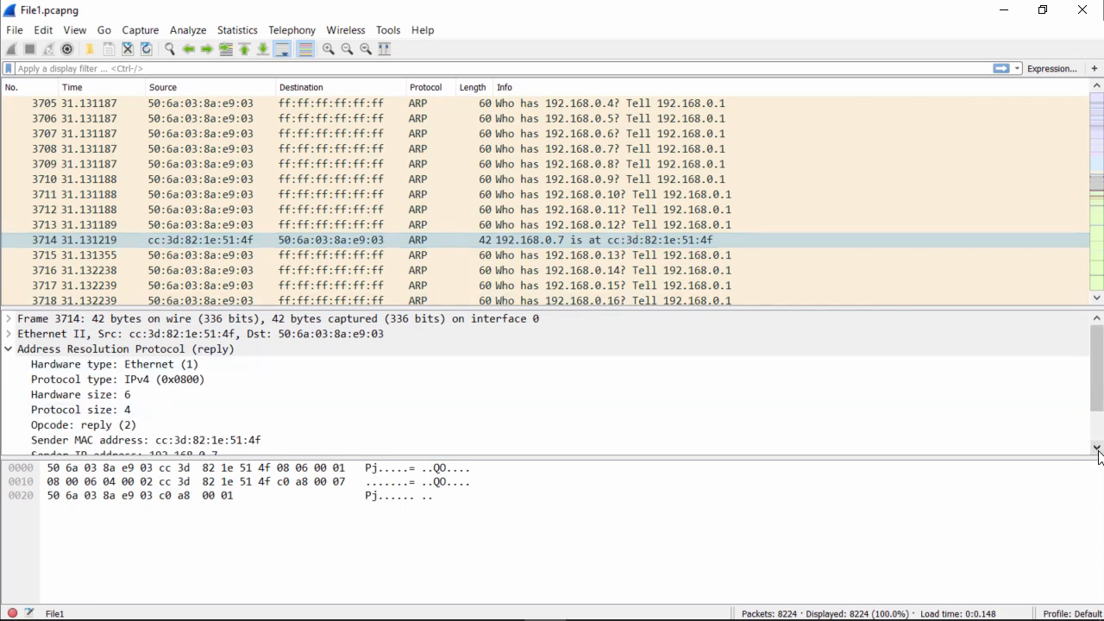
pyautogui.scroll(-3)
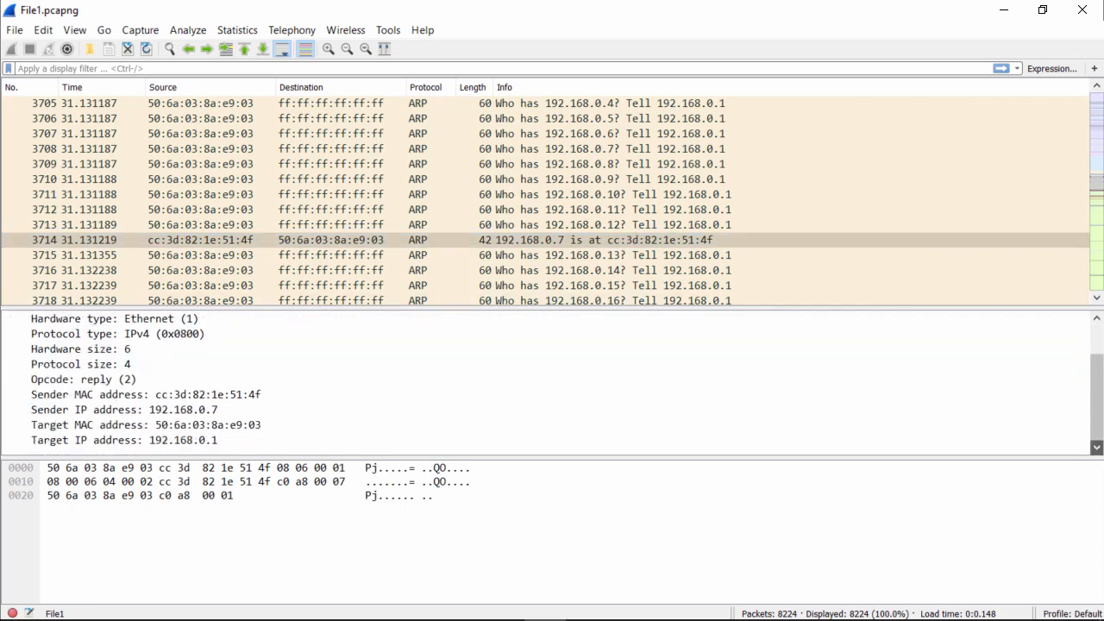
pyautogui.click(147, 424)
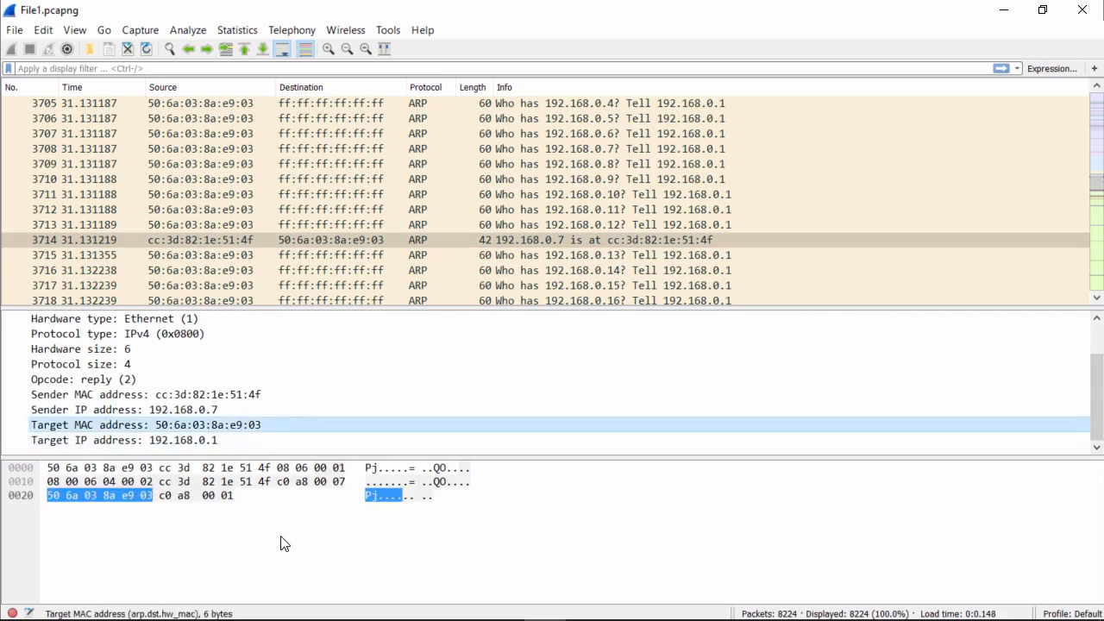
pyautogui.moveTo(240, 435)
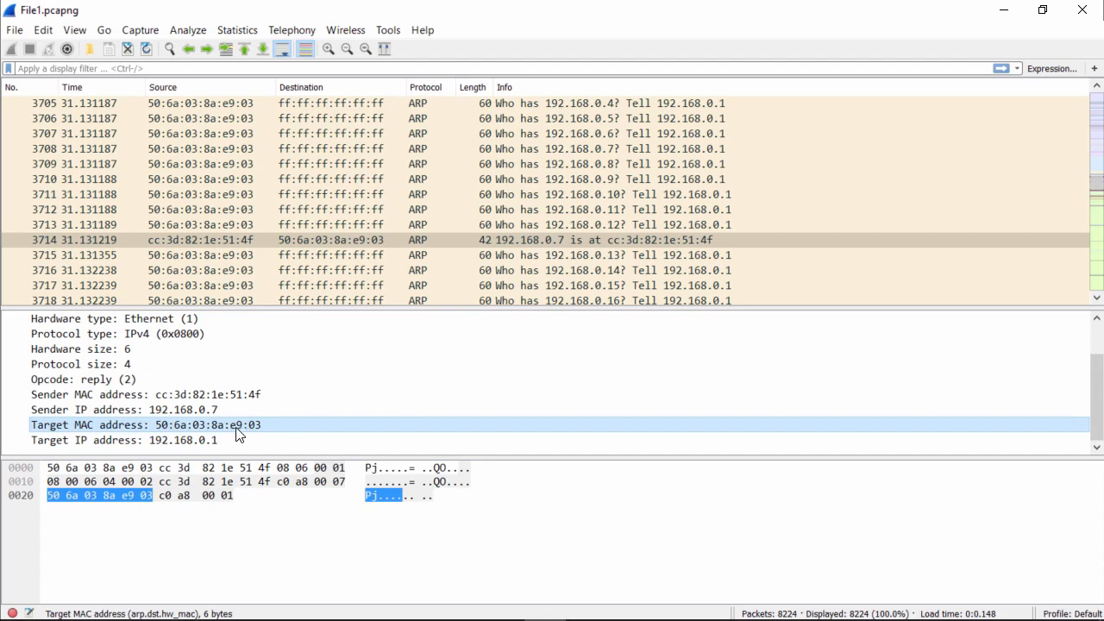
pyautogui.moveTo(283, 433)
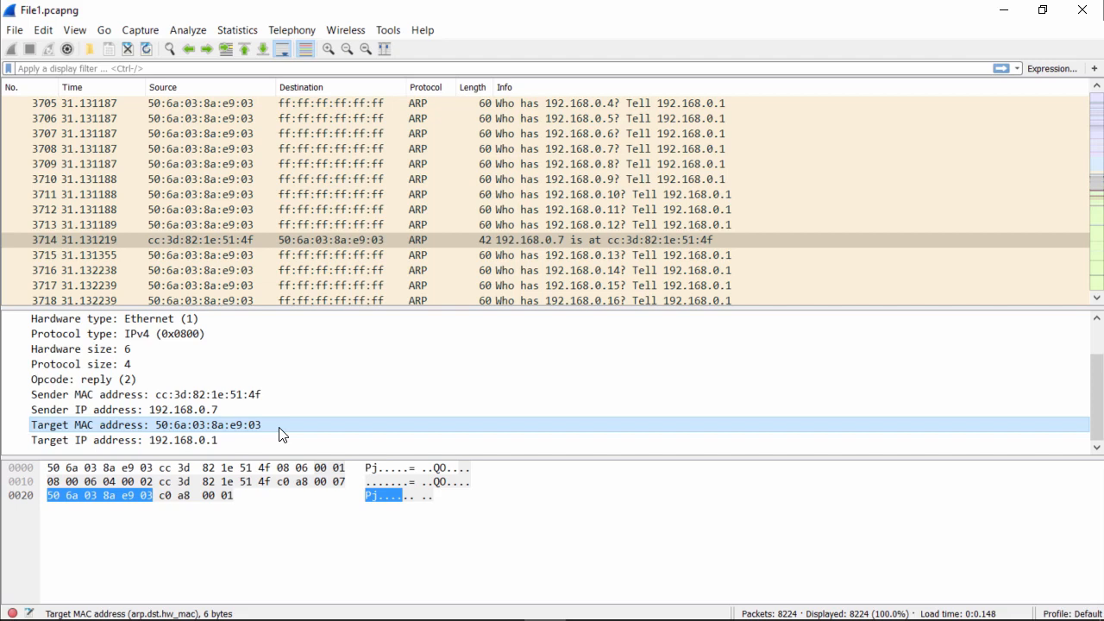
pyautogui.click(121, 440)
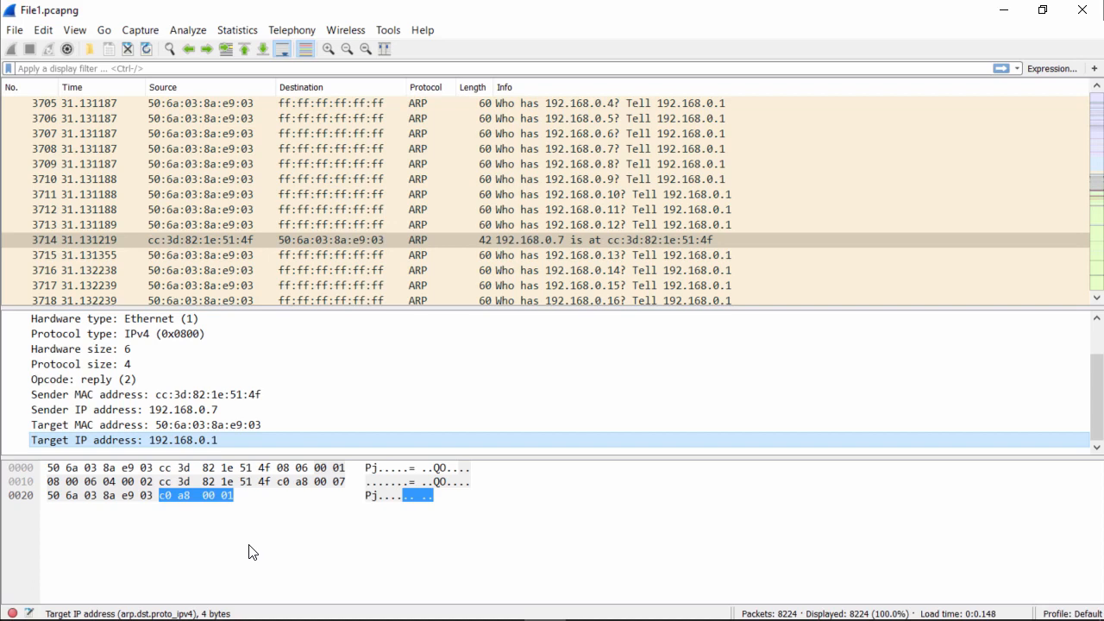
pyautogui.moveTo(172, 511)
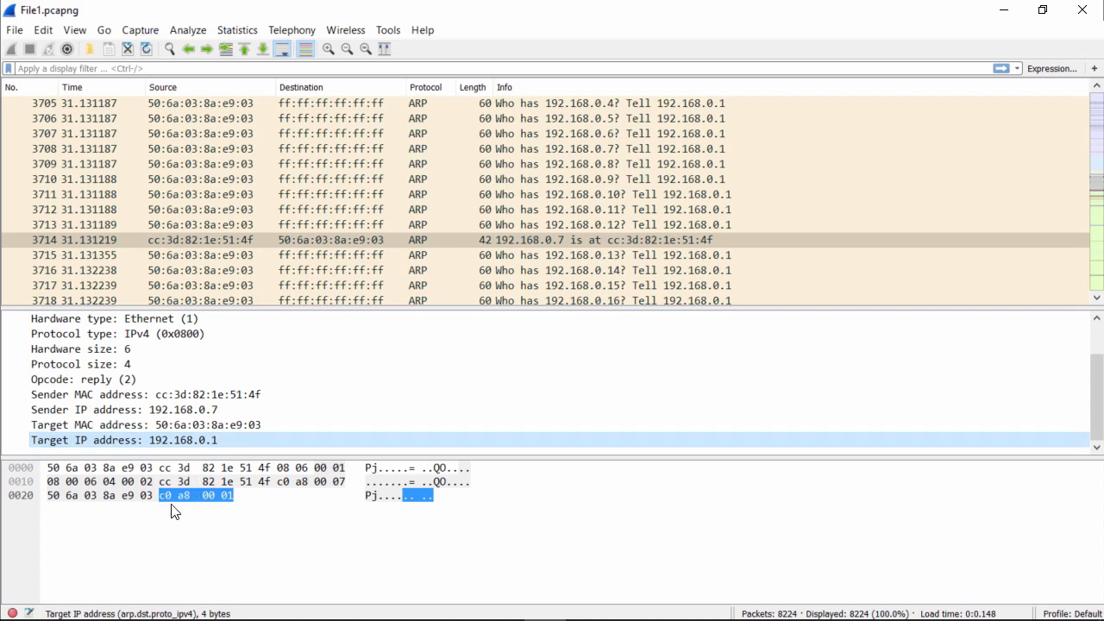
pyautogui.moveTo(200, 514)
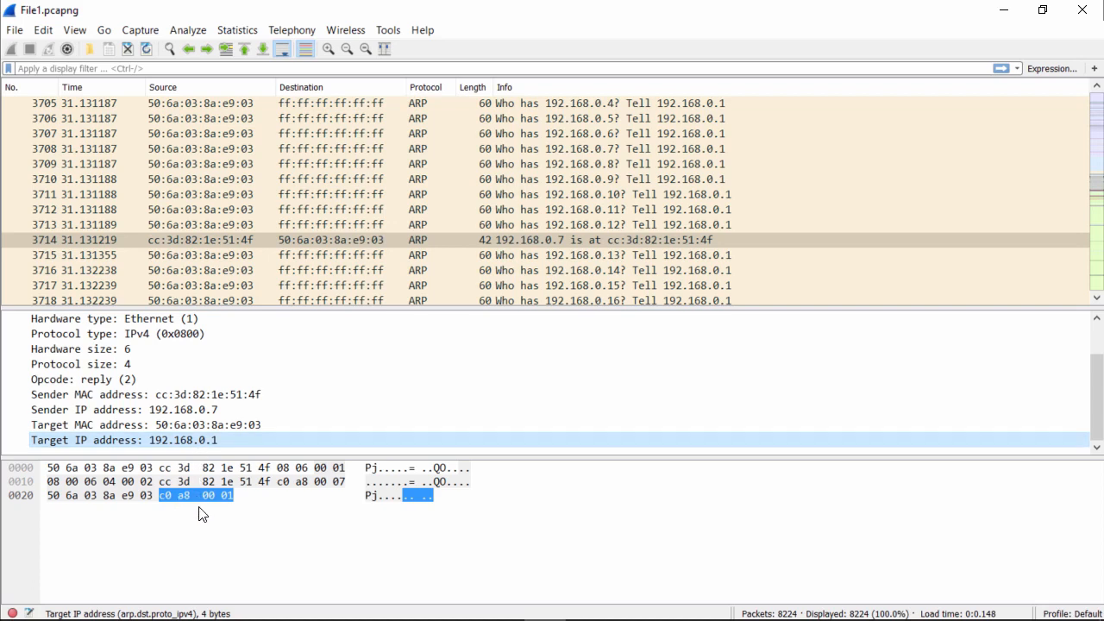